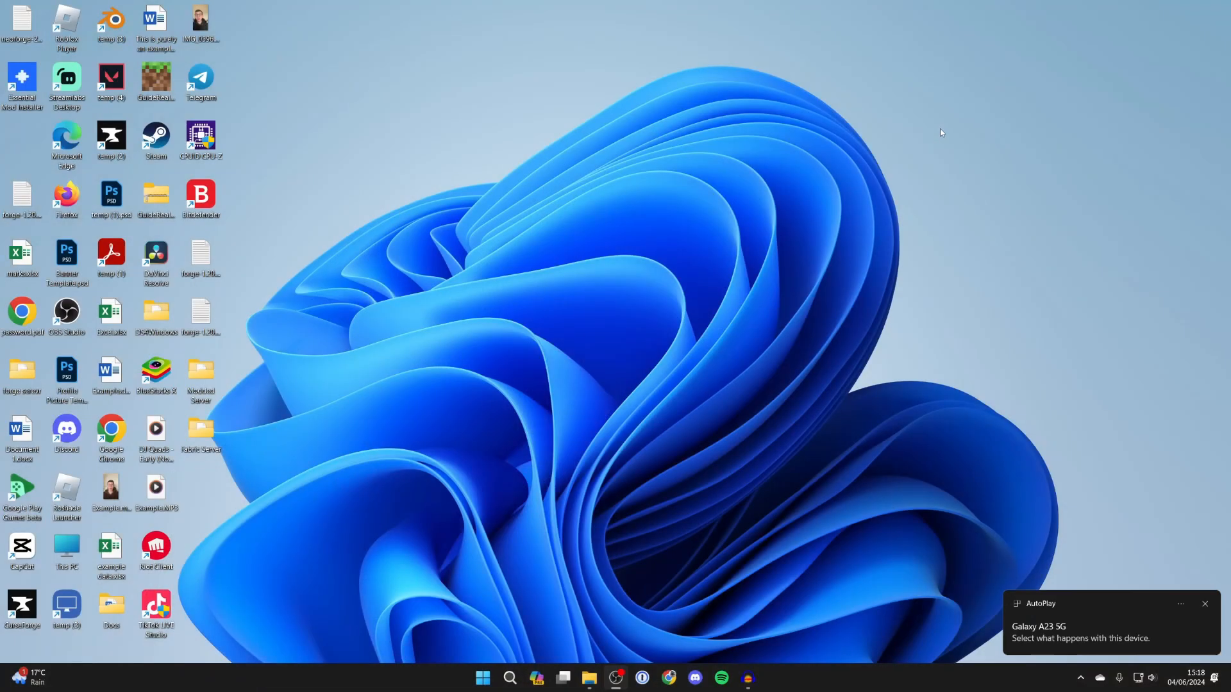
mouse_move(1094, 595)
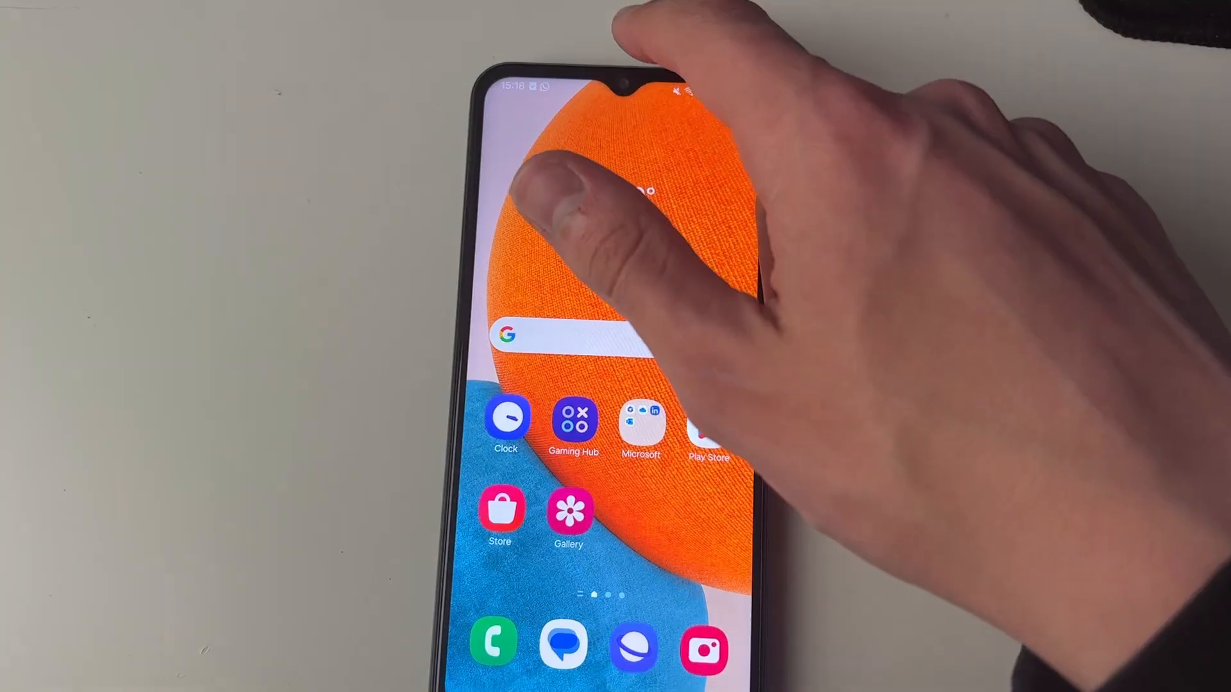
Confirm from the phone's notification shade that USB is set to file transfer.
drag(613, 93, 613, 392)
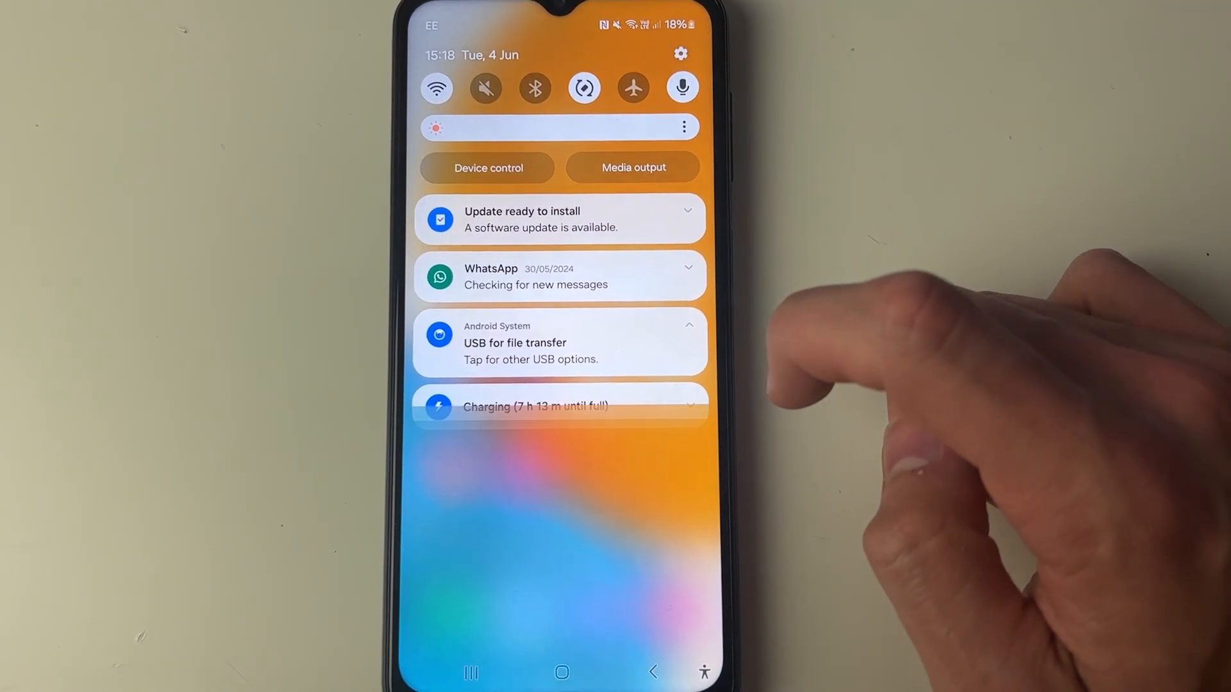
click(531, 342)
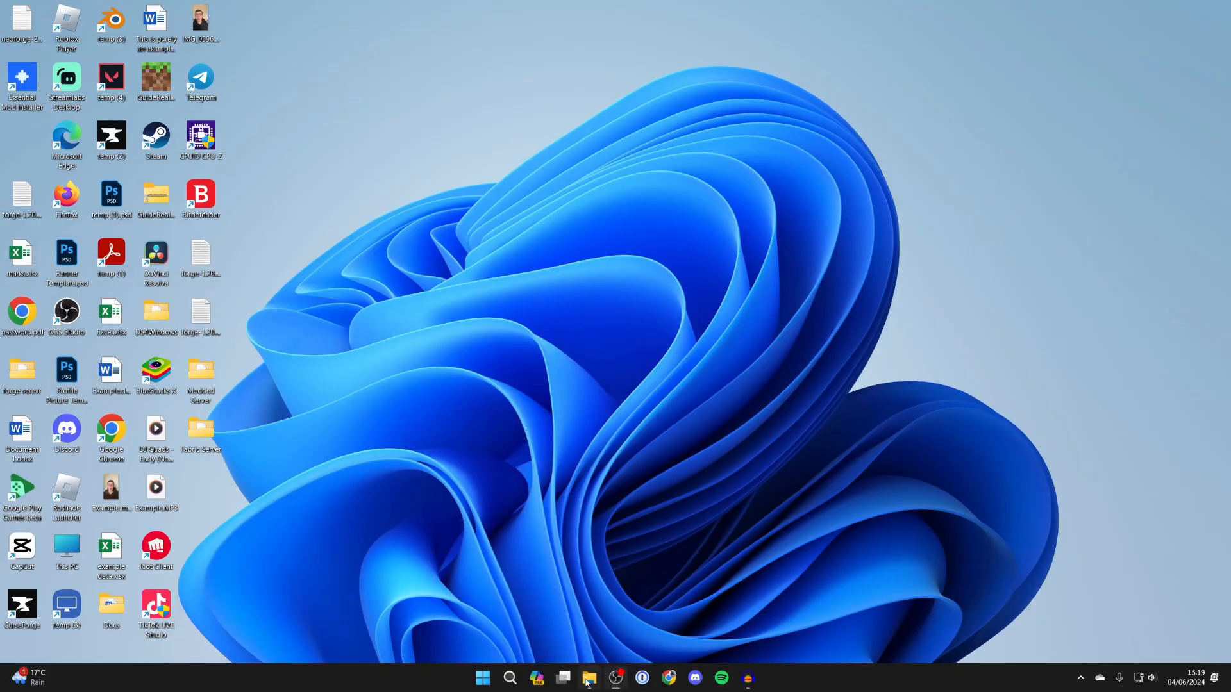
Browse from This PC into the Galaxy A23 5G's Internal storage.
click(584, 680)
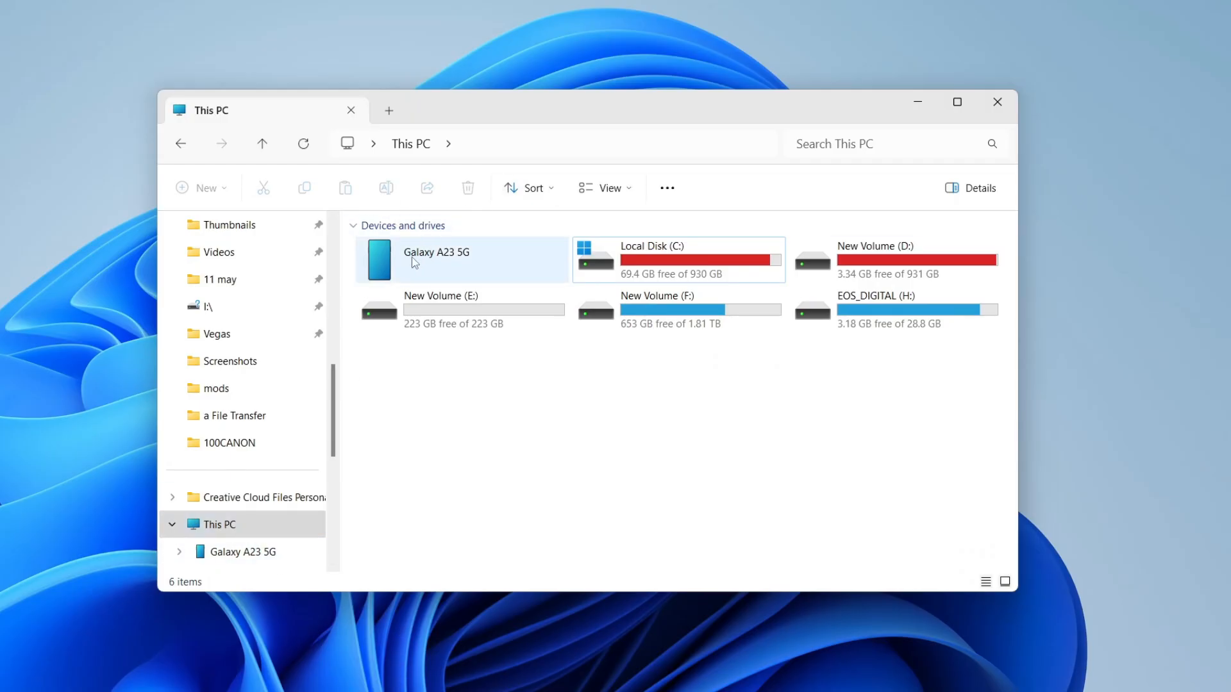
double_click(436, 256)
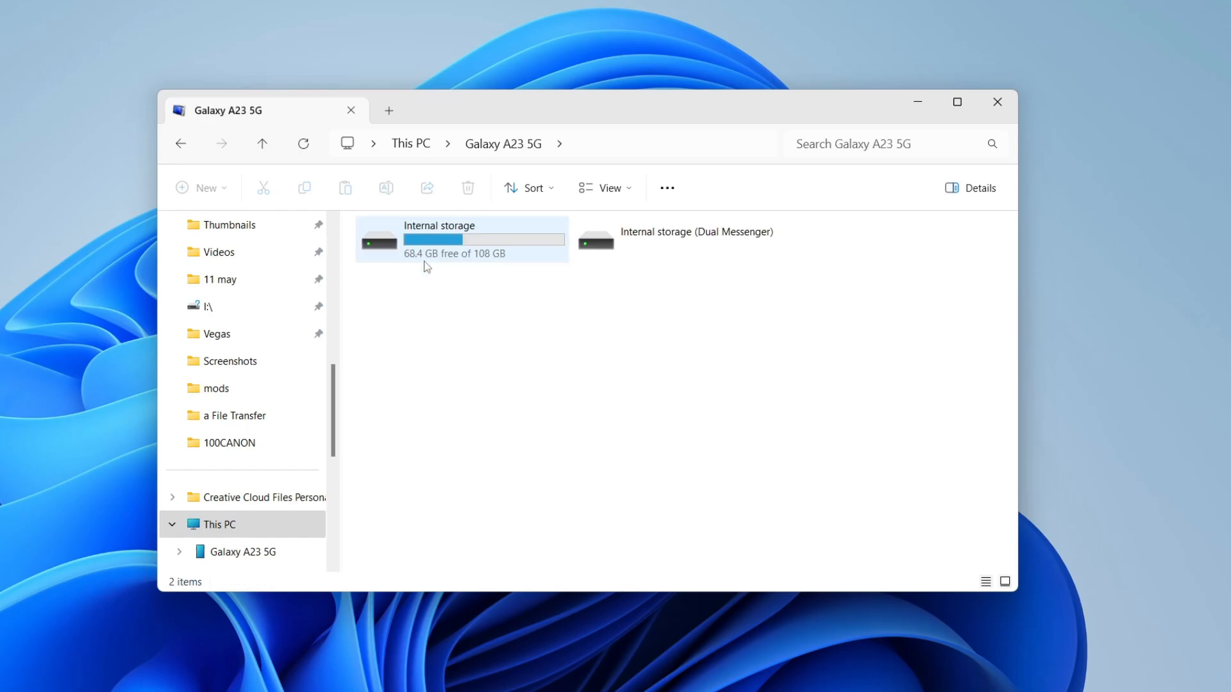
click(459, 241)
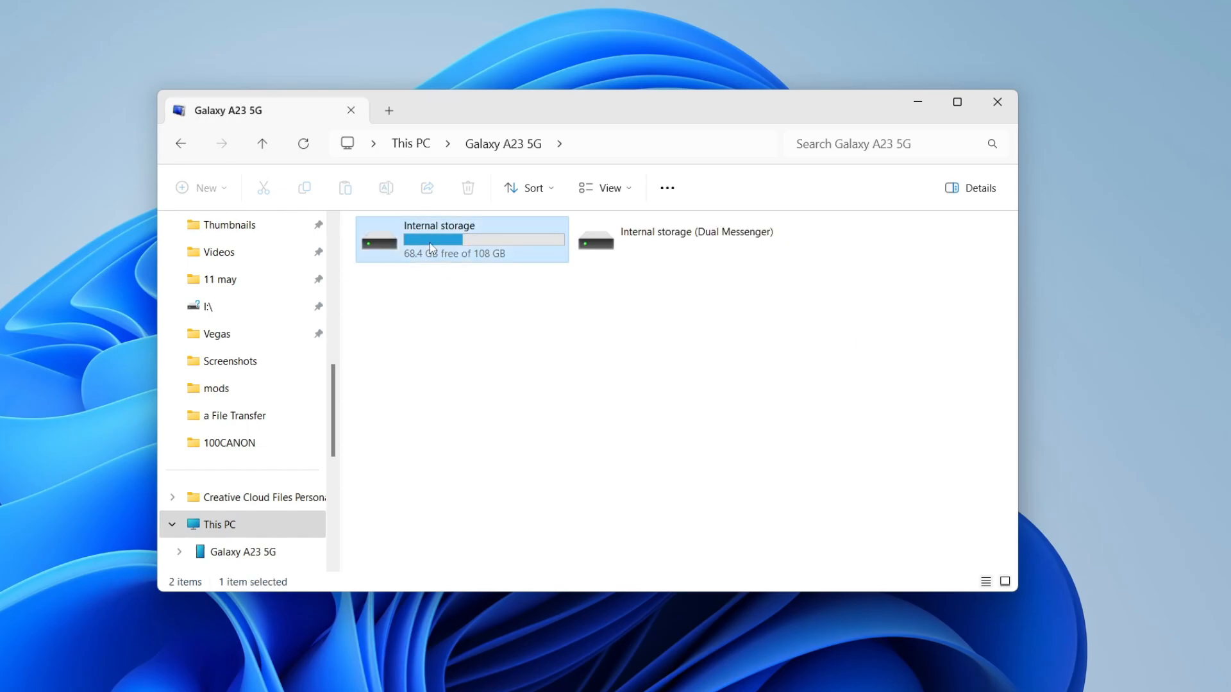
double_click(461, 238)
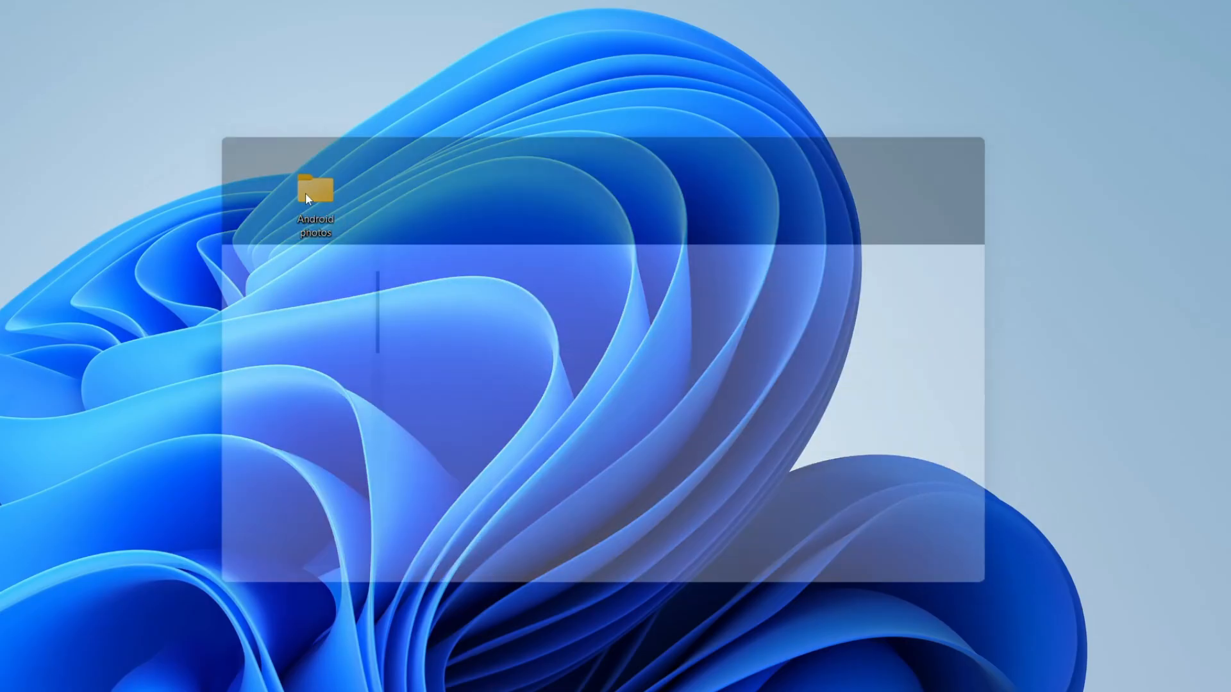
Open the desktop's Android photos folder in its own File Explorer window.
double_click(315, 190)
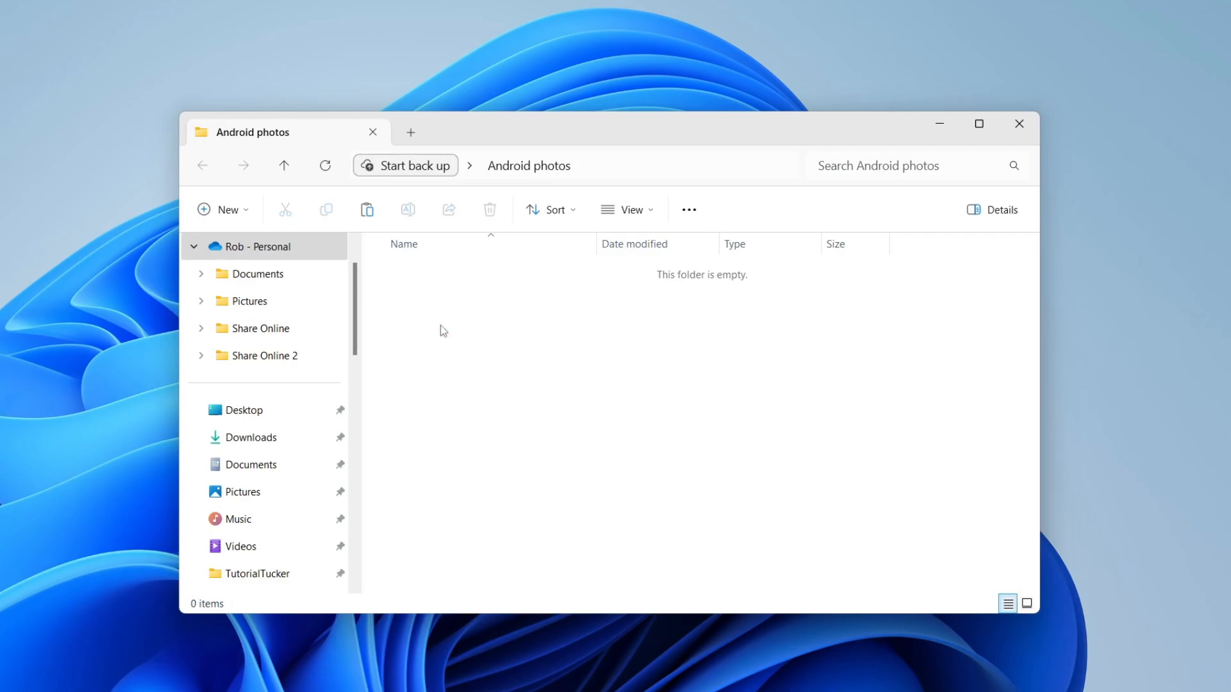